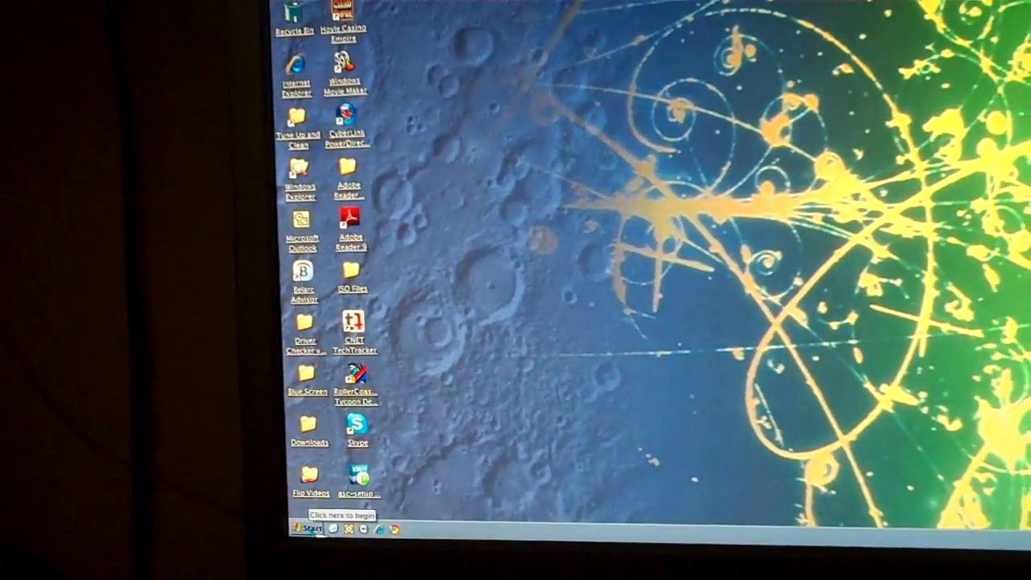
Step: Open the Start menu to reach Settings and Control Panel
{"action": "left_click", "coordinate": [305, 527]}
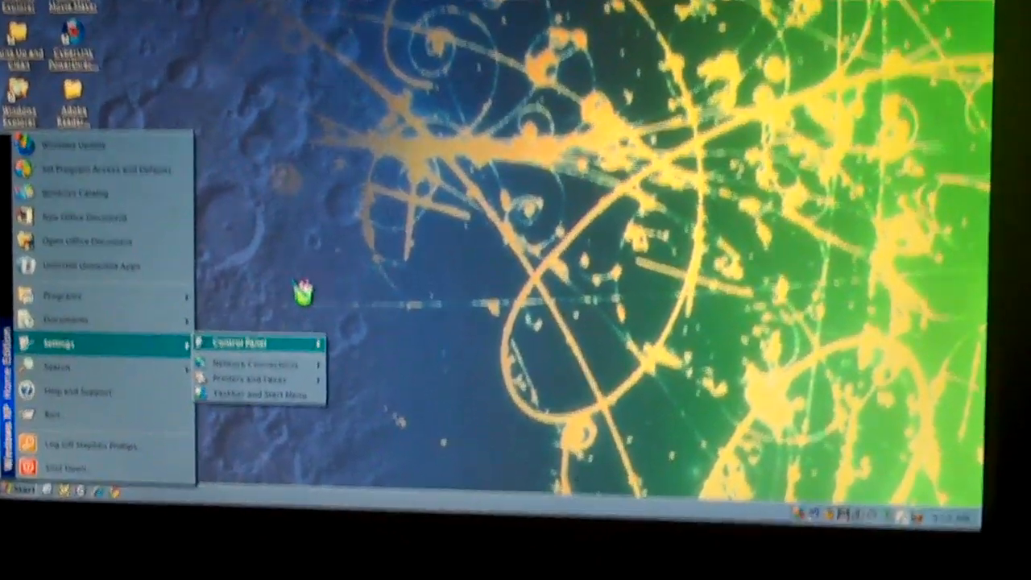
Step: Open Control Panel to reach Display and apply the Architecture theme
{"action": "left_click", "coordinate": [249, 342]}
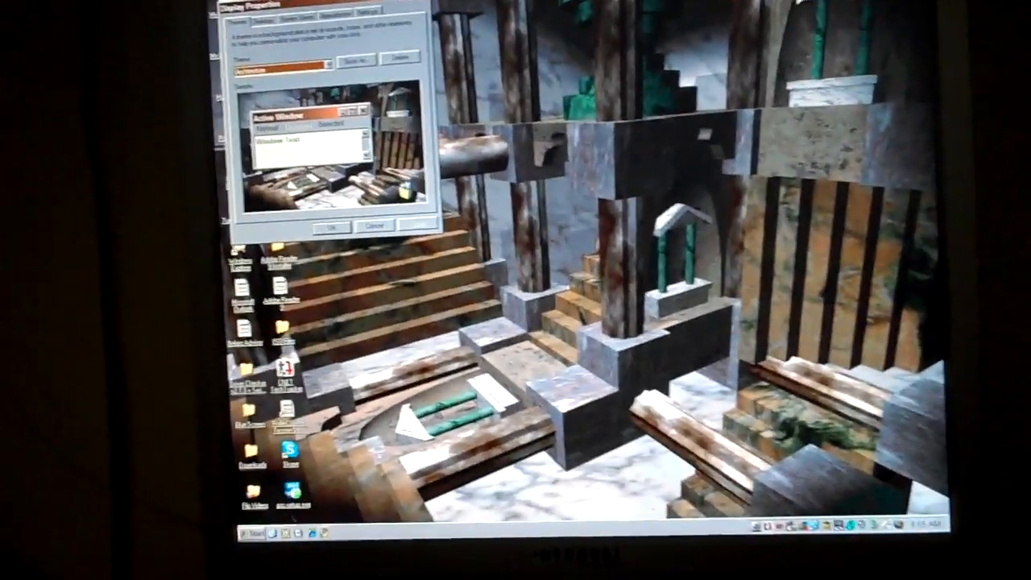
Step: Select Garfield from the theme list to preview it
{"action": "left_click", "coordinate": [254, 535]}
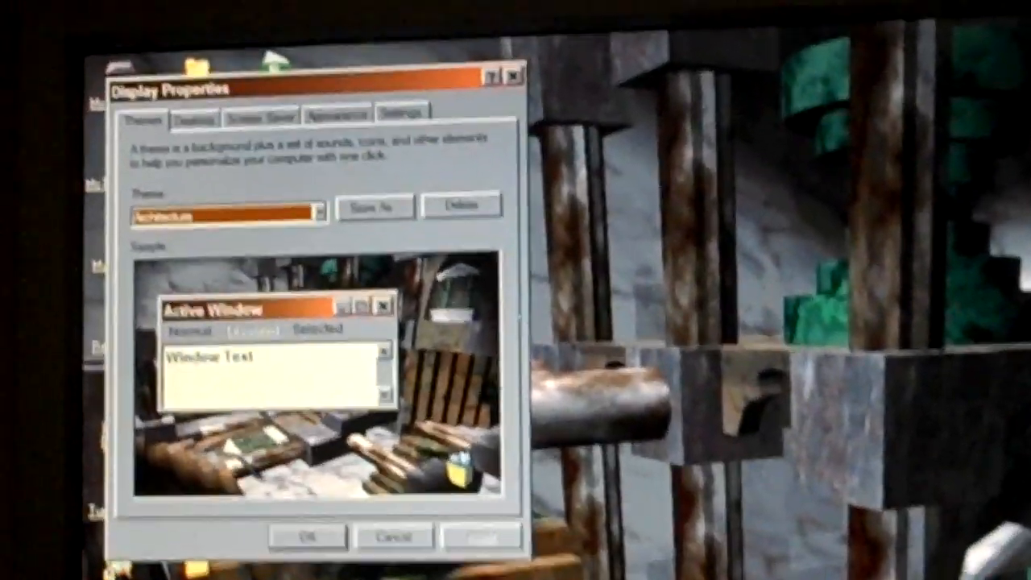
{"action": "left_click", "coordinate": [314, 213]}
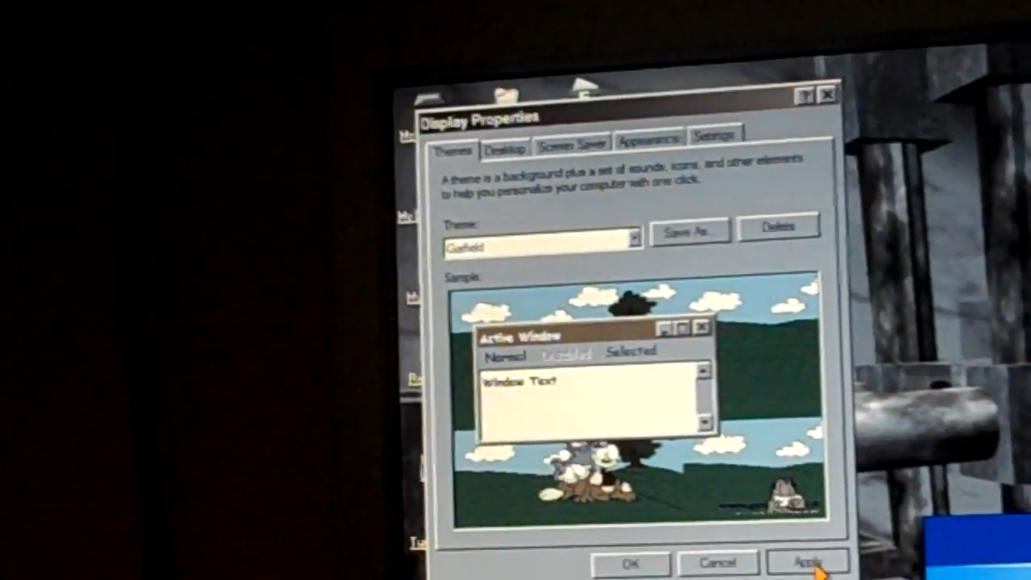
Step: Apply the Garfield theme and confirm its background settings with OK
{"action": "left_click", "coordinate": [808, 561]}
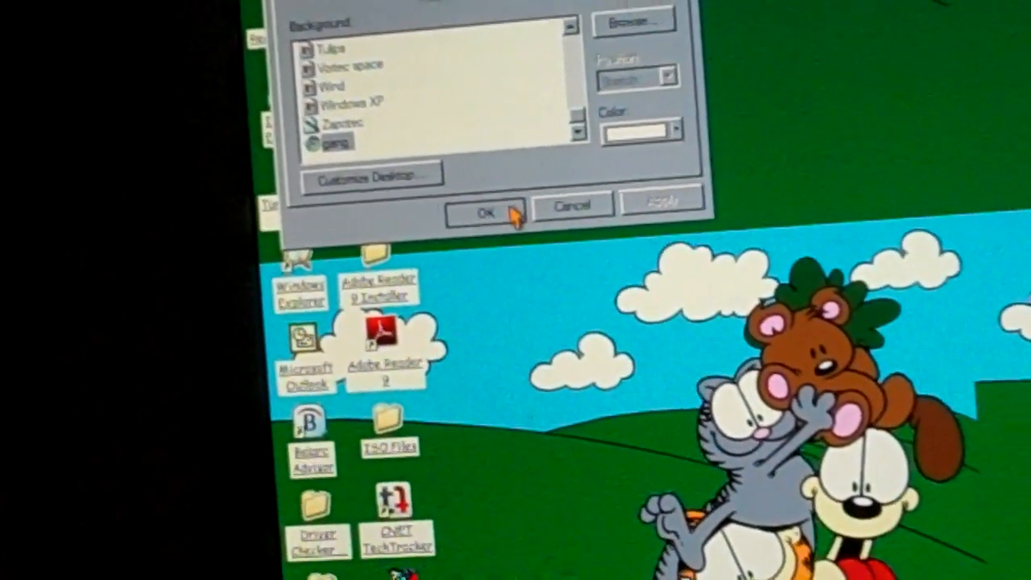
{"action": "left_click", "coordinate": [481, 211]}
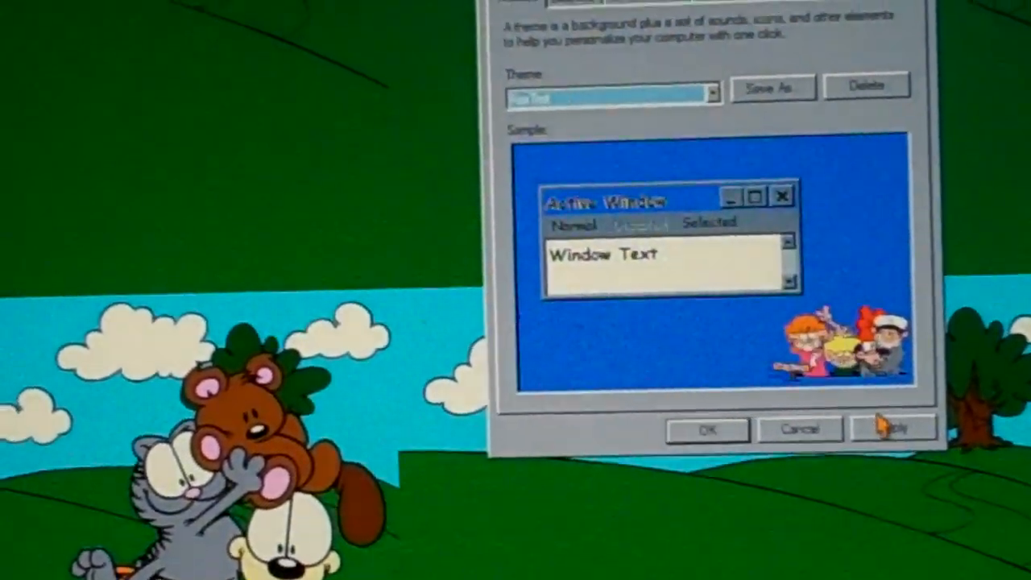
Step: Apply the FoxTrot theme and reopen the theme list
{"action": "left_click", "coordinate": [891, 428]}
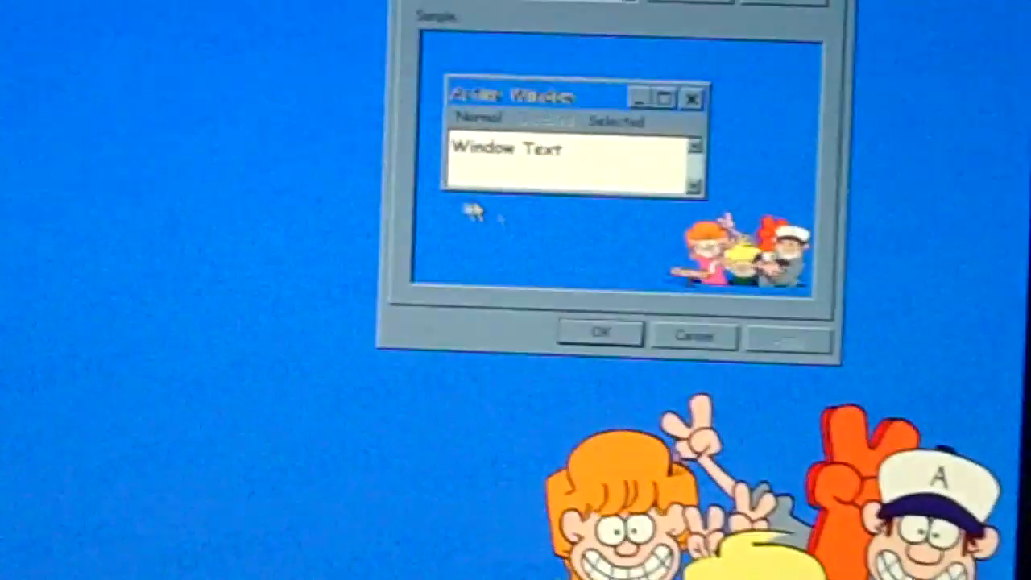
{"action": "left_click", "coordinate": [473, 136]}
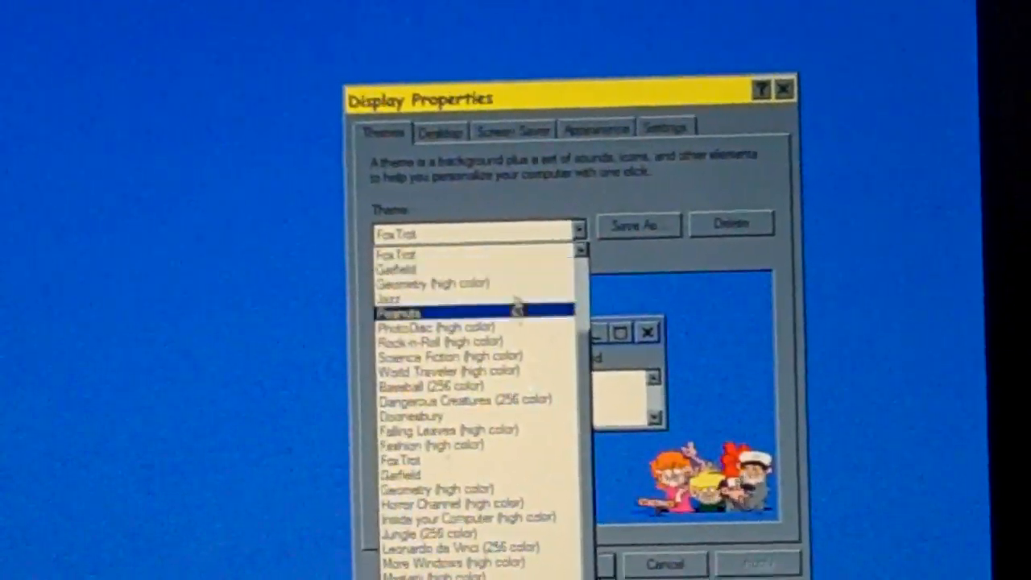
Step: Pick Inside your Computer (high color) from the theme list
{"action": "left_click", "coordinate": [390, 298]}
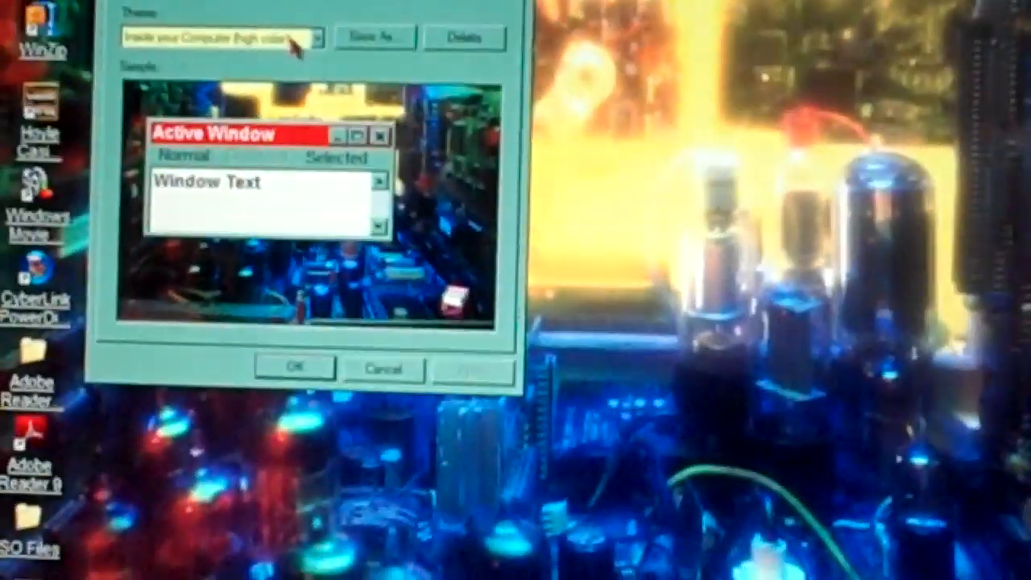
{"action": "left_click", "coordinate": [321, 37]}
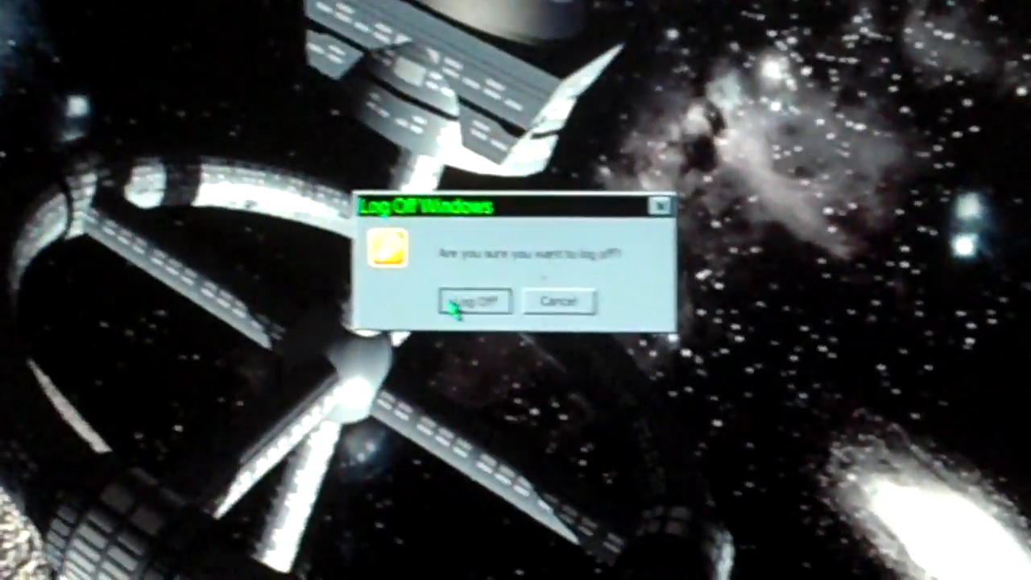
Step: Confirm logging off Windows before returning to apply Sports (256 color)
{"action": "left_click", "coordinate": [476, 301]}
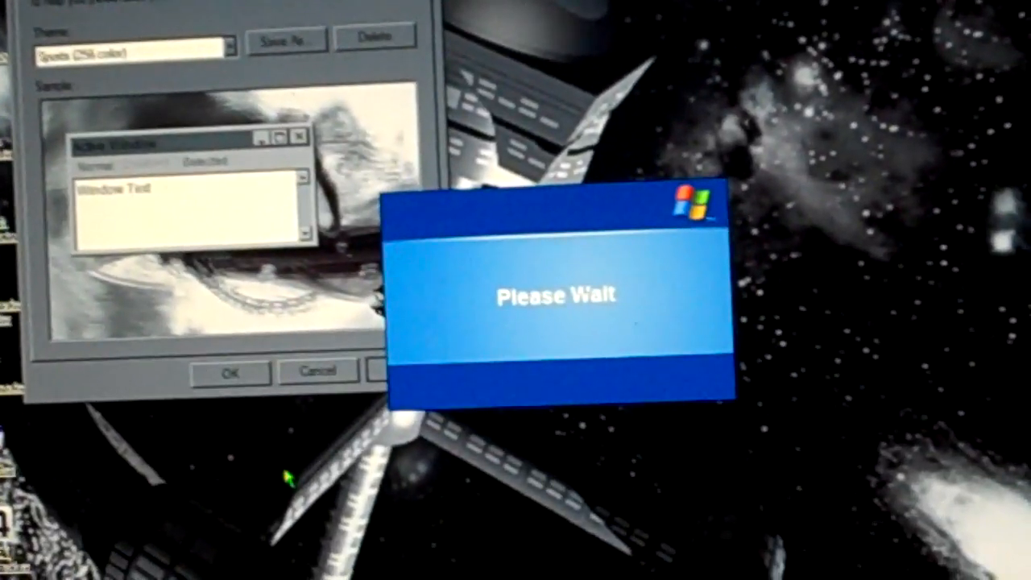
Step: Select The 60's USA (256 color) theme and apply it
{"action": "left_click", "coordinate": [431, 401]}
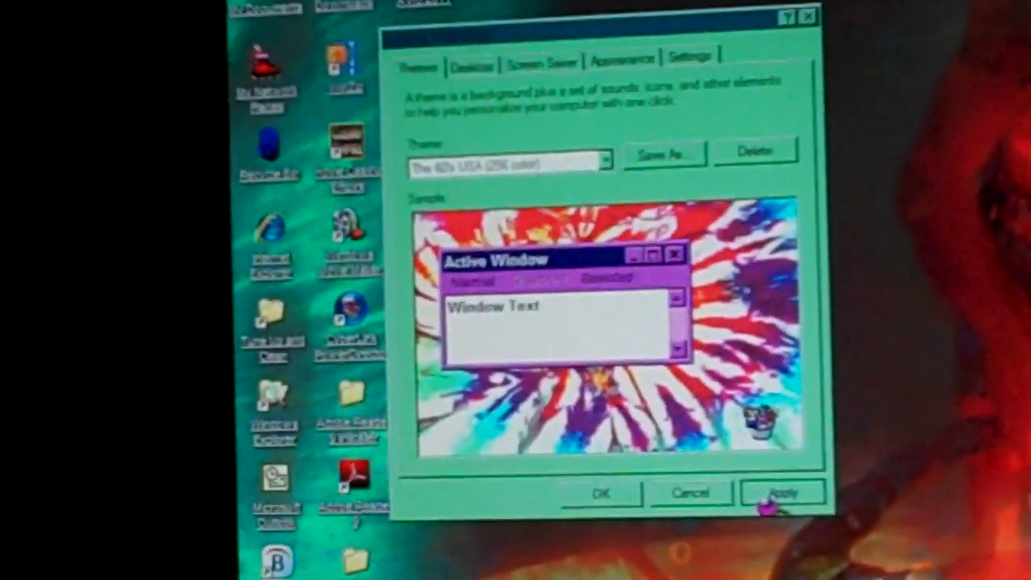
{"action": "left_click", "coordinate": [780, 493]}
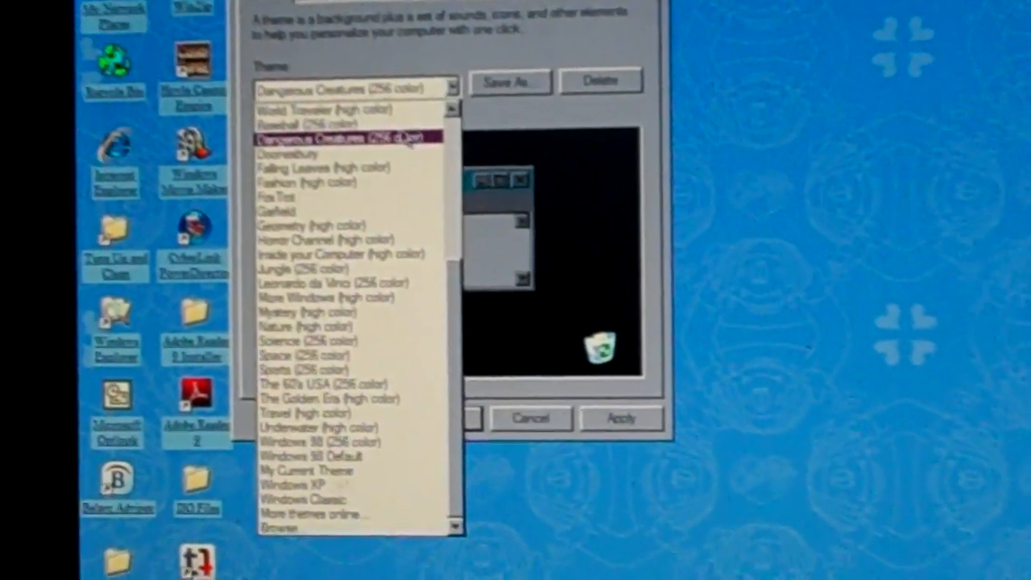
Step: Preview Dangerous Creatures, Jungle, Leonardo da Vinci, then settle on Windows 98 Default
{"action": "left_click", "coordinate": [342, 137]}
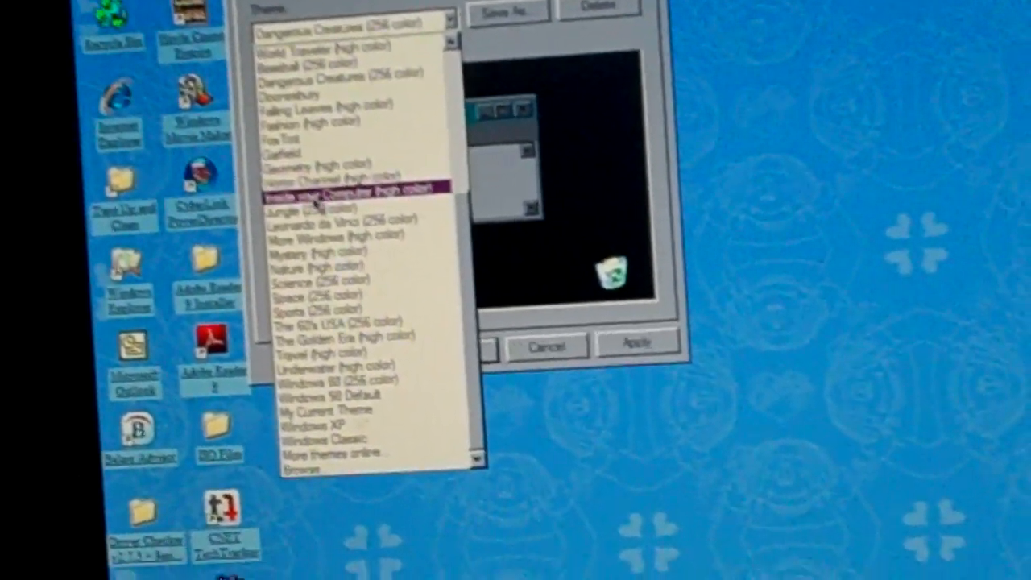
{"action": "left_click", "coordinate": [359, 190]}
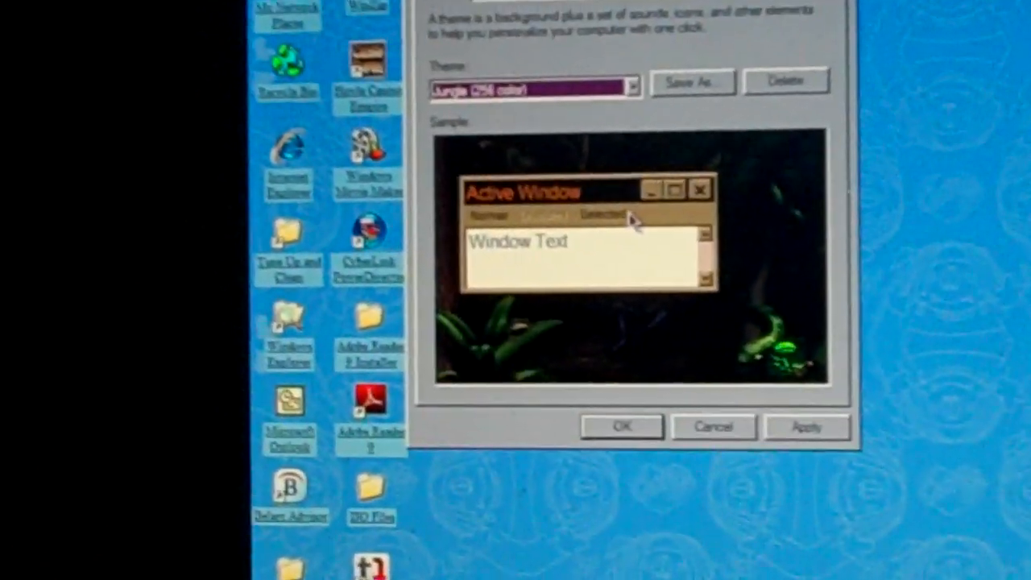
{"action": "left_click", "coordinate": [636, 85]}
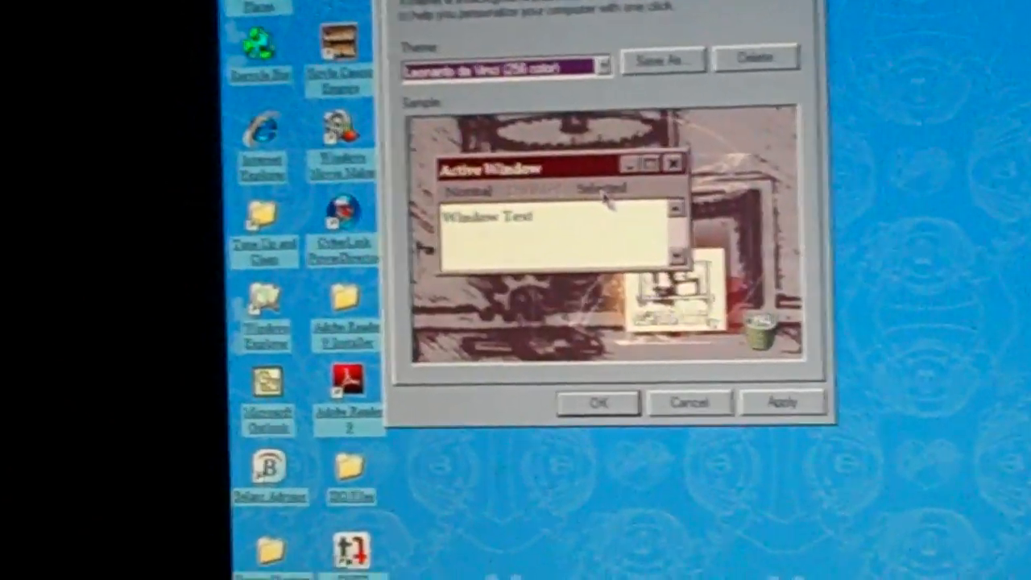
{"action": "left_click", "coordinate": [507, 66]}
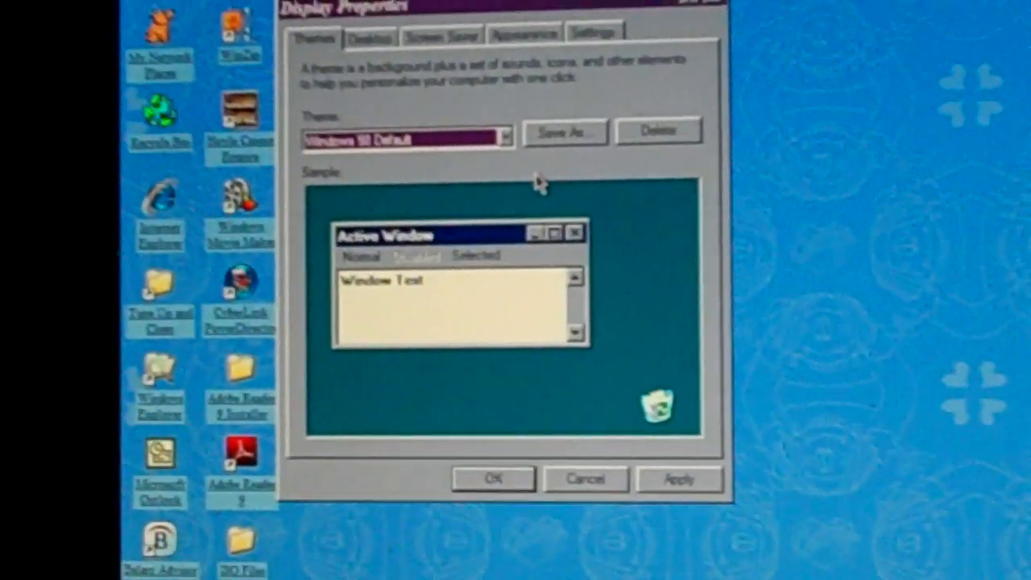
Step: Select the Ed Edd n Eddy theme and apply it
{"action": "left_click", "coordinate": [505, 136]}
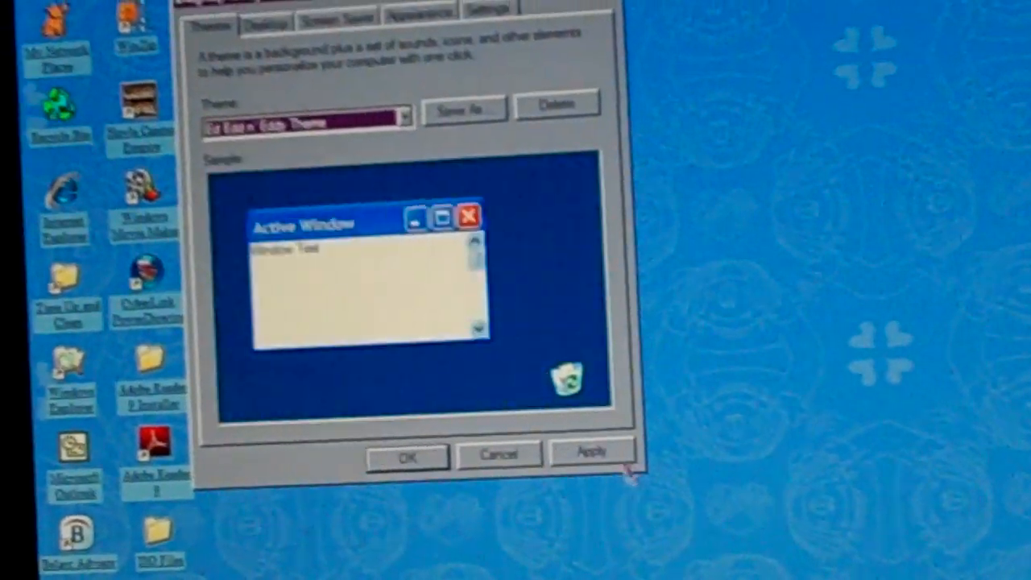
{"action": "left_click", "coordinate": [592, 453]}
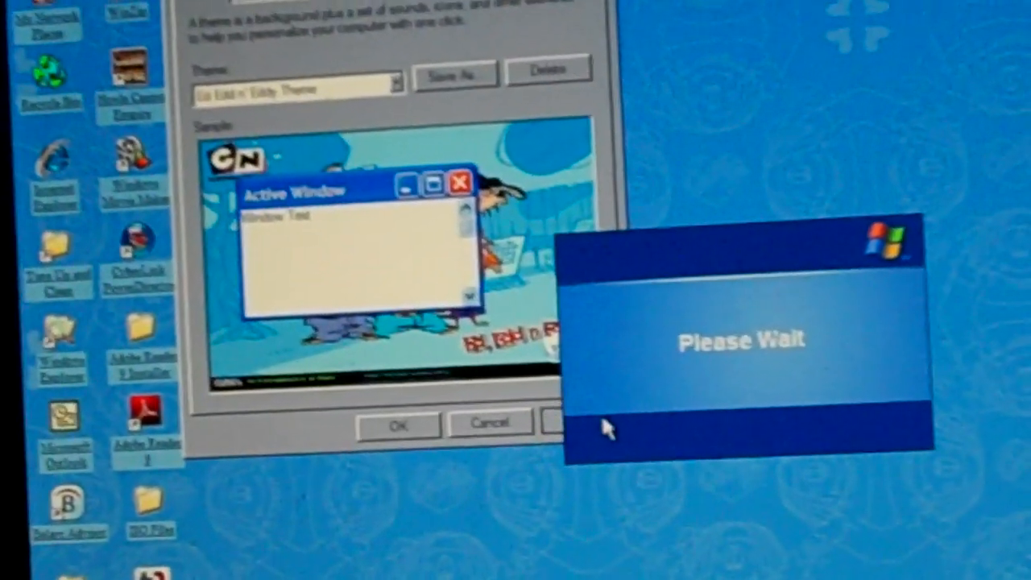